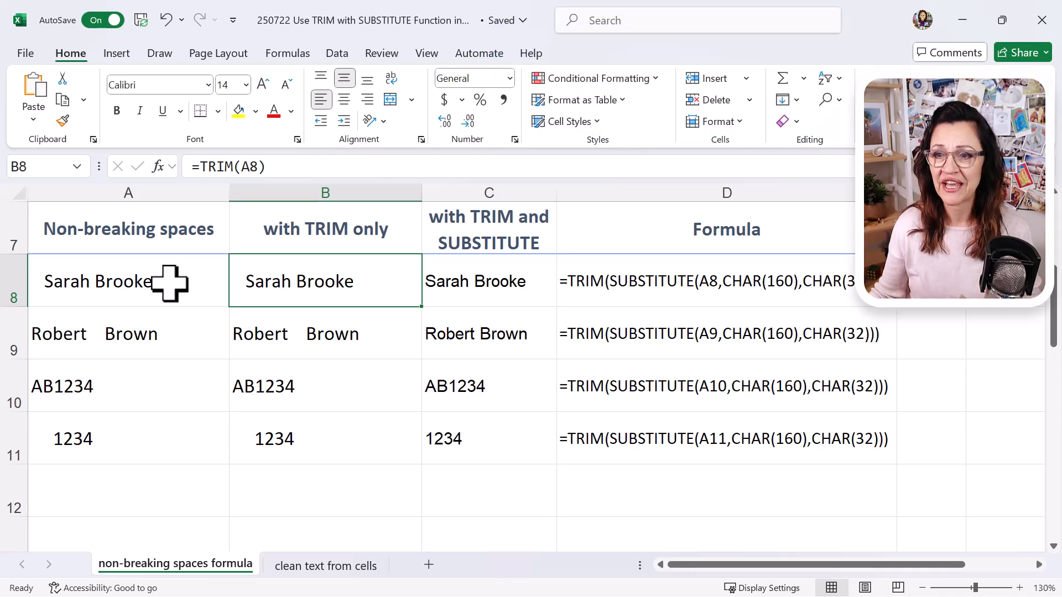
Step: Review the TRIM-only formulas in B8:B9, then show the Data tools for cleaning
{"action": "left_click", "coordinate": [127, 334]}
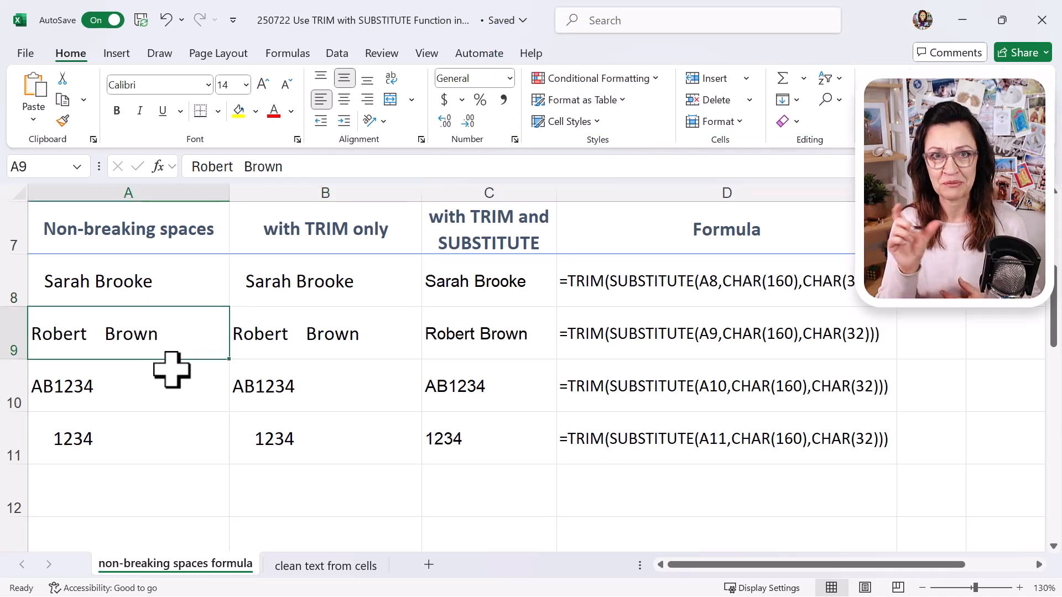
{"action": "mouse_move", "coordinate": [159, 389]}
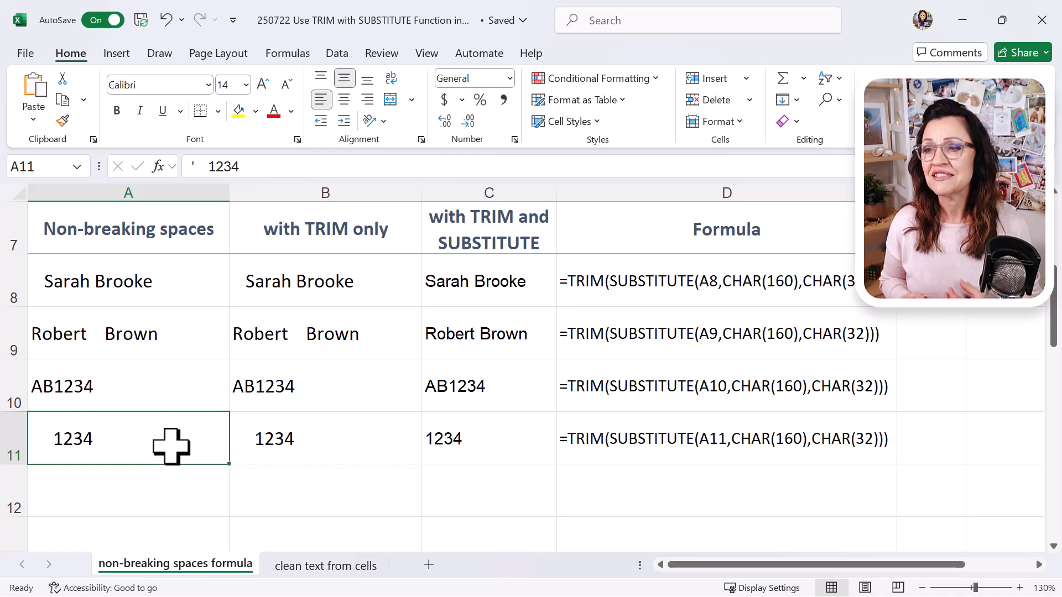
{"action": "left_click", "coordinate": [325, 281]}
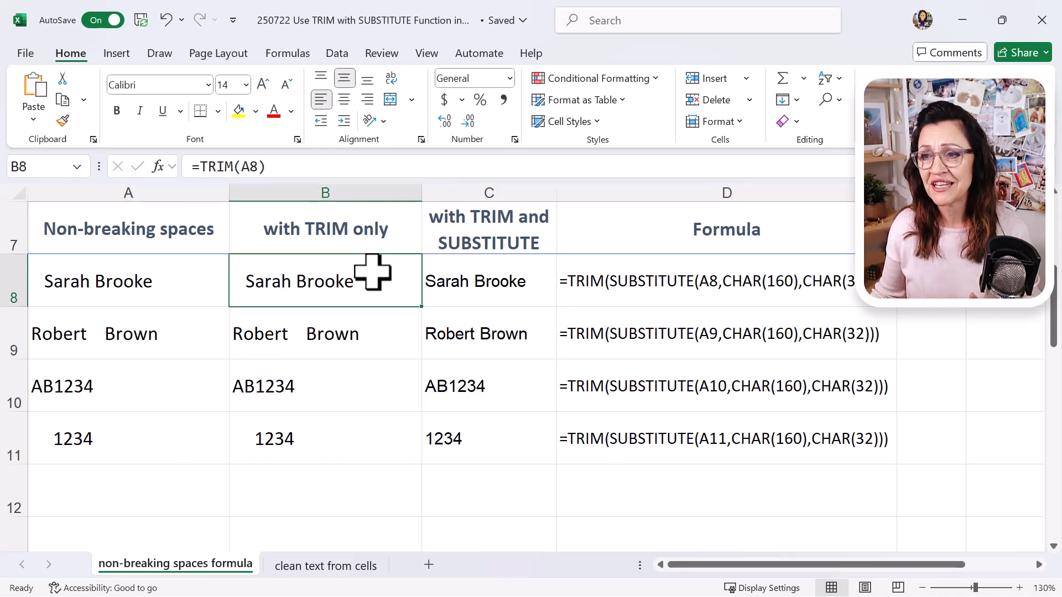
{"action": "left_click", "coordinate": [341, 339]}
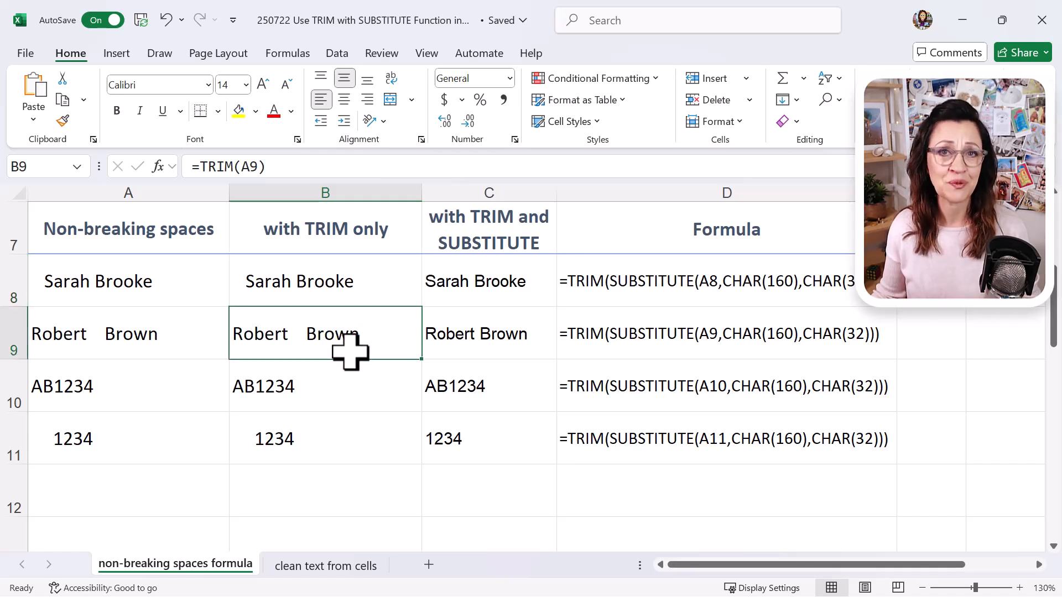
{"action": "left_click", "coordinate": [325, 281]}
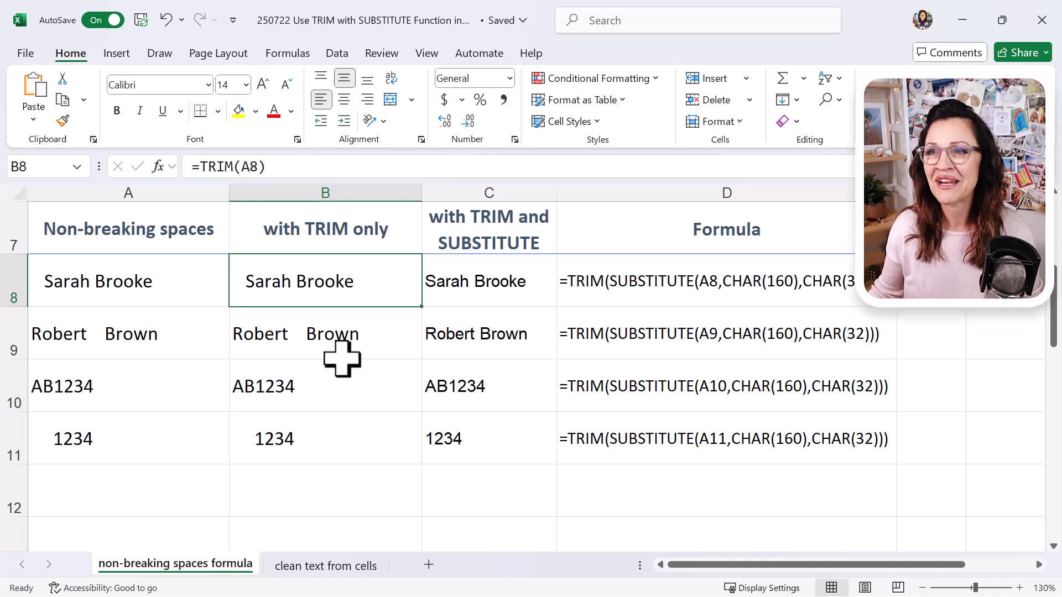
{"action": "left_click", "coordinate": [337, 53]}
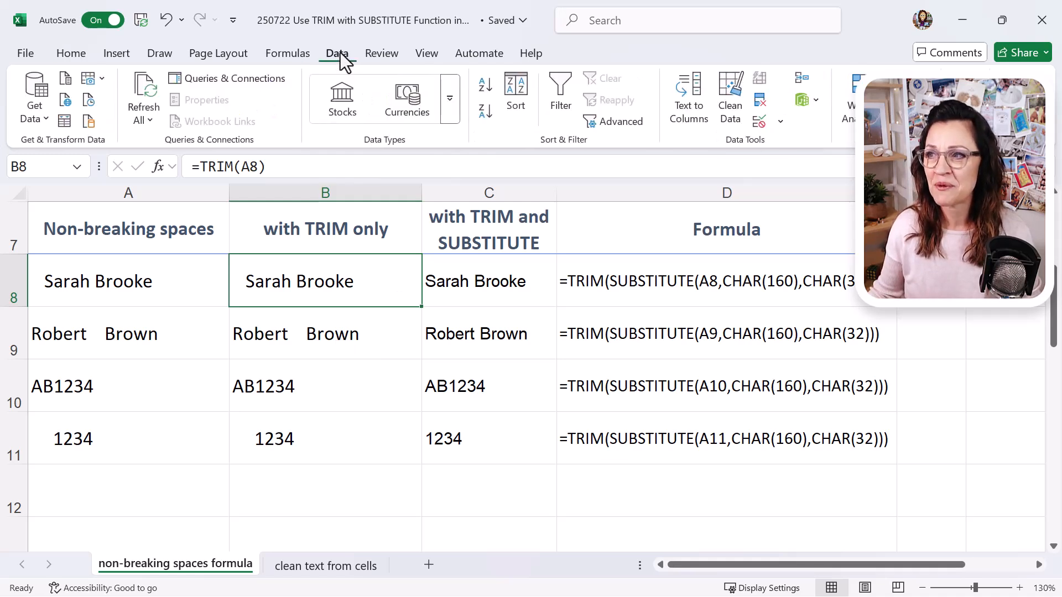
{"action": "mouse_move", "coordinate": [330, 110]}
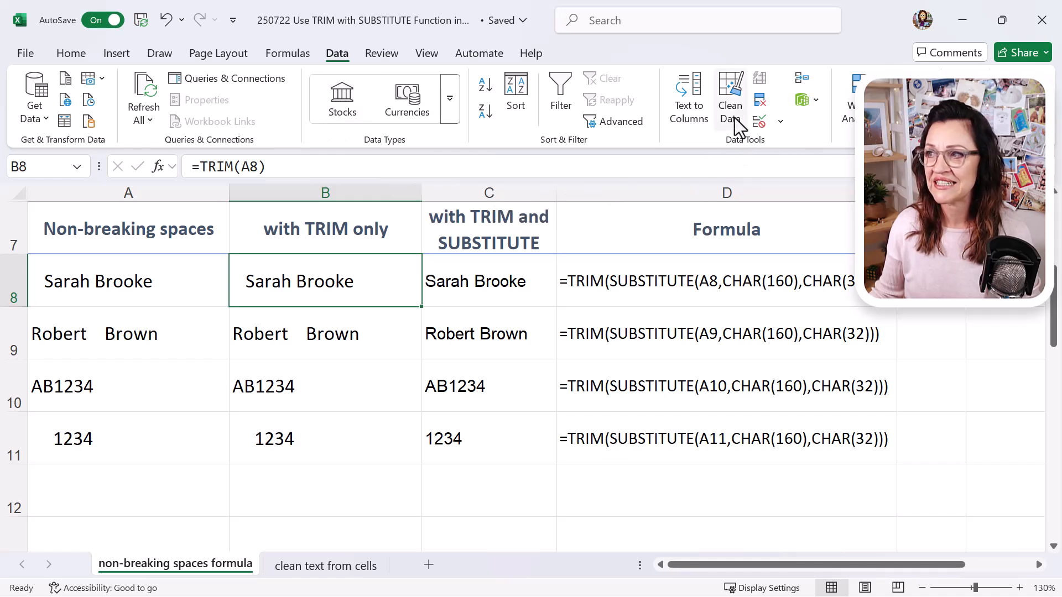
{"action": "mouse_move", "coordinate": [734, 120]}
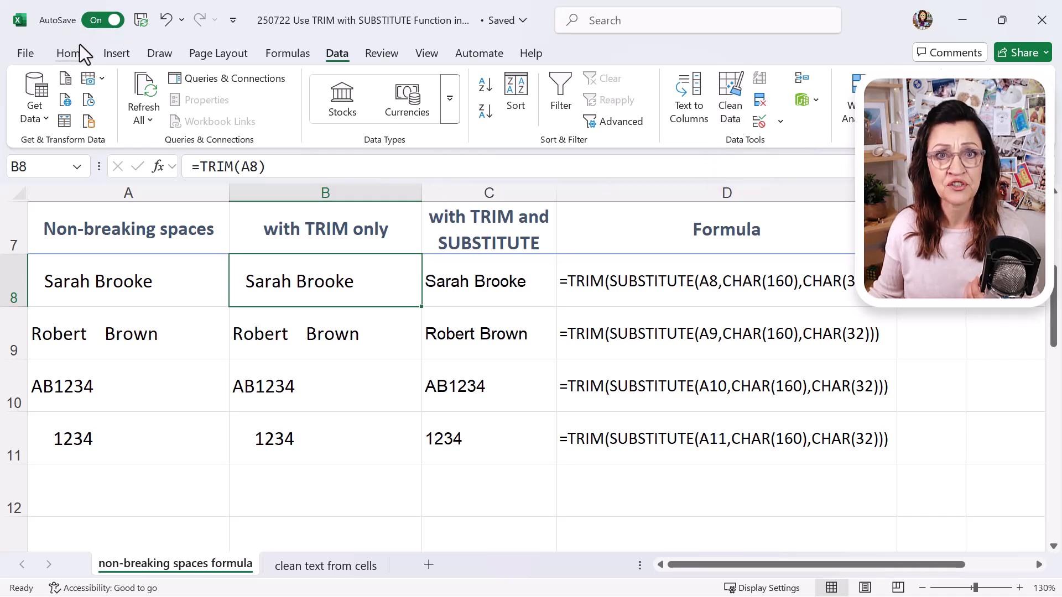
{"action": "mouse_move", "coordinate": [86, 105]}
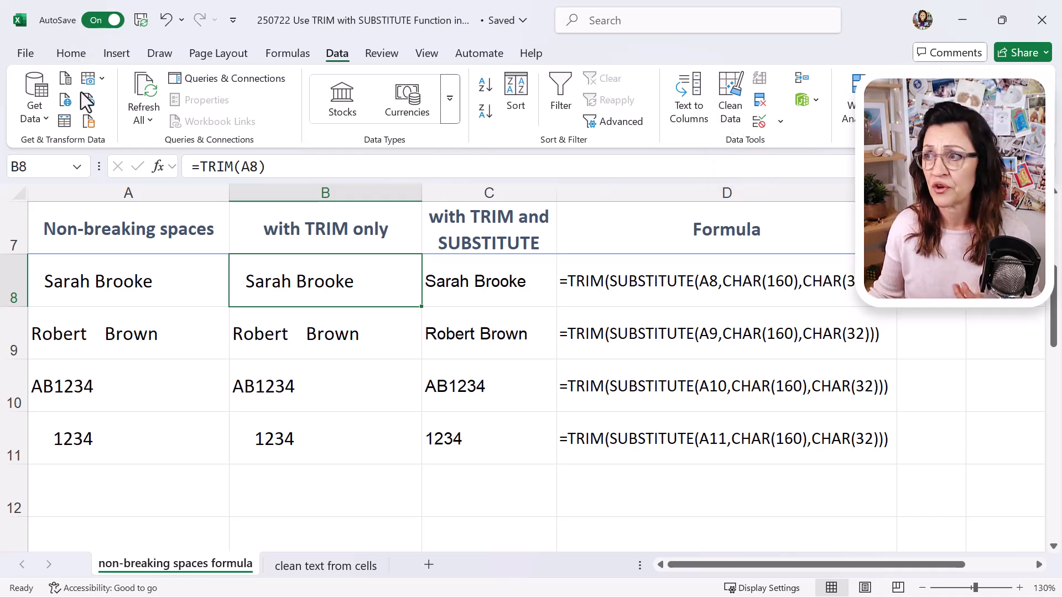
{"action": "mouse_move", "coordinate": [735, 111]}
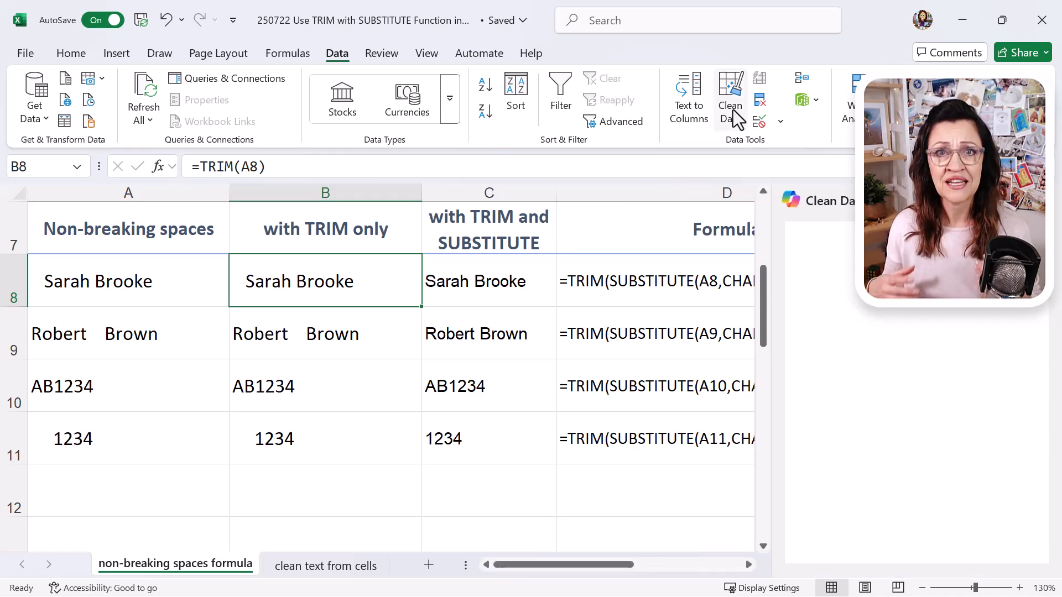
Step: Let Clean Data with Copilot analyse A7:D11 and flag the extra spaces in column A
{"action": "left_click", "coordinate": [730, 91]}
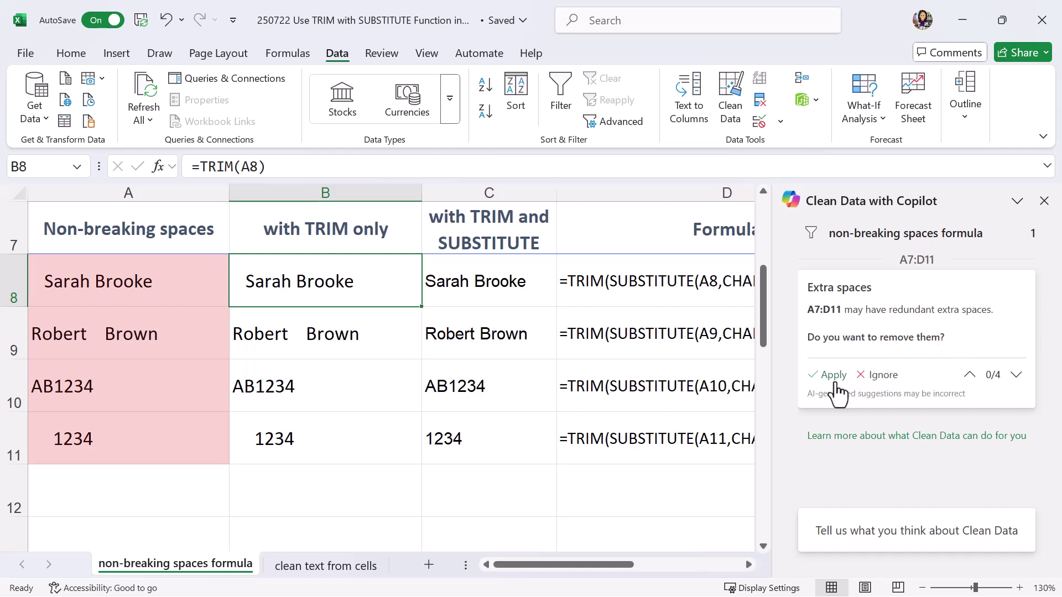
Step: Dismiss the Clean Data pane and clear the formulas in C8:D11
{"action": "left_click", "coordinate": [834, 375]}
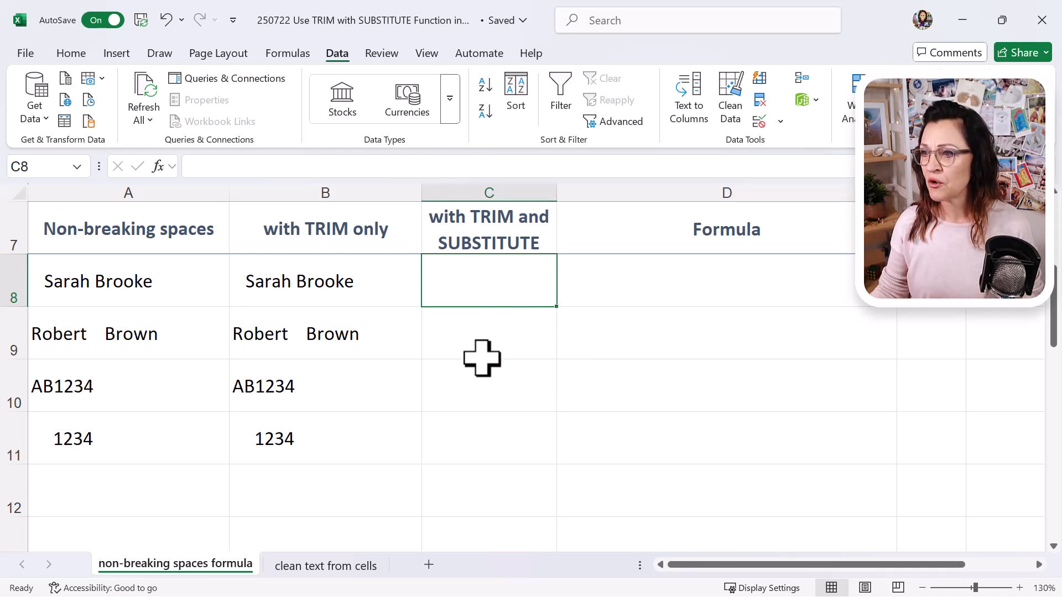
{"action": "mouse_move", "coordinate": [480, 387]}
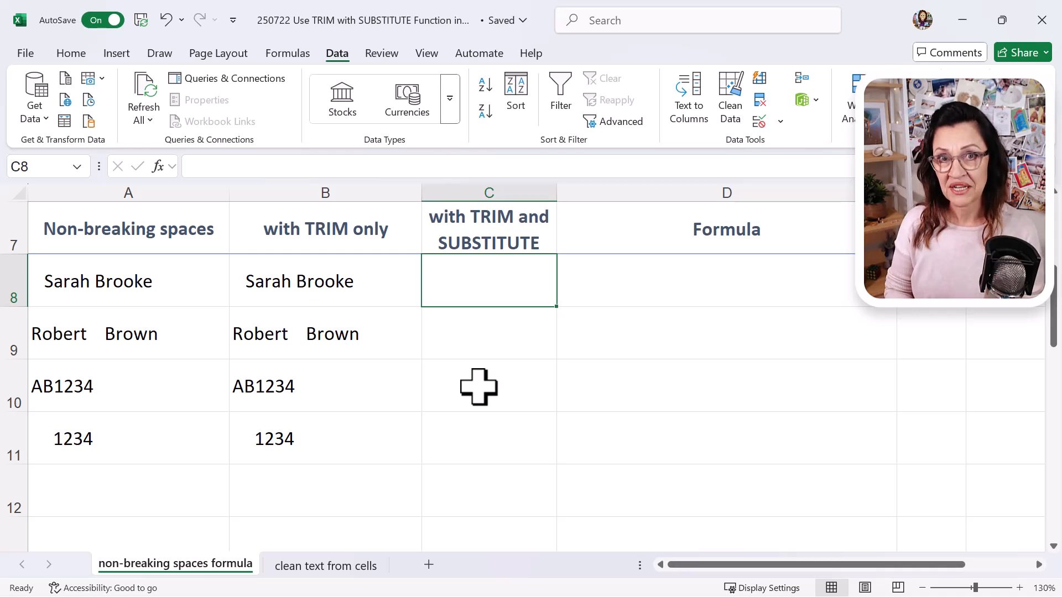
Step: Enter =SUBSTITUTE(A8,CHAR(160),CHAR(32)) in C8 without committing it yet
{"action": "type", "text": "="}
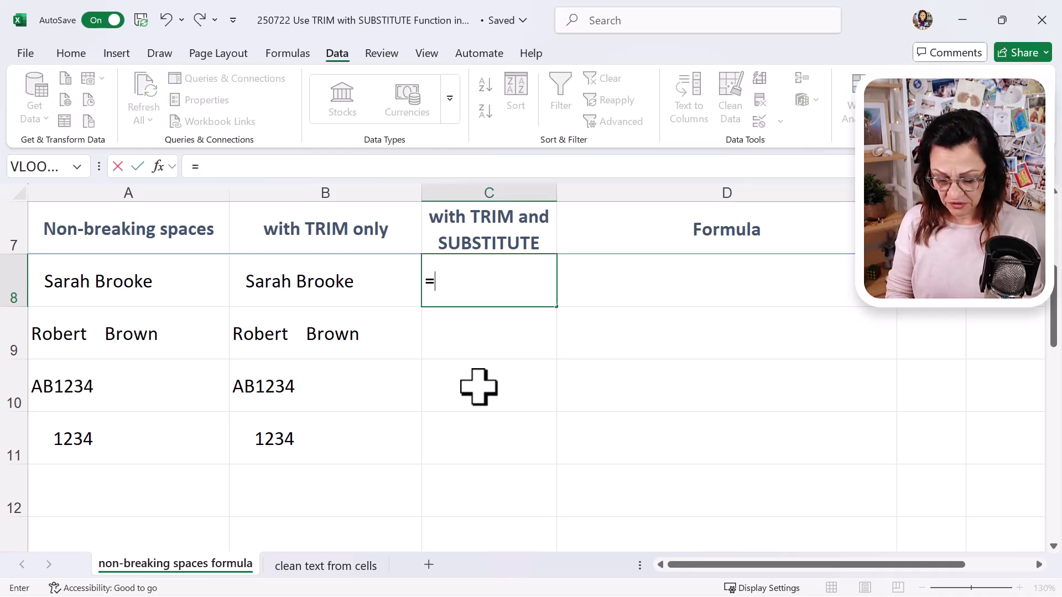
{"action": "type", "text": "SUBSTITUTE("}
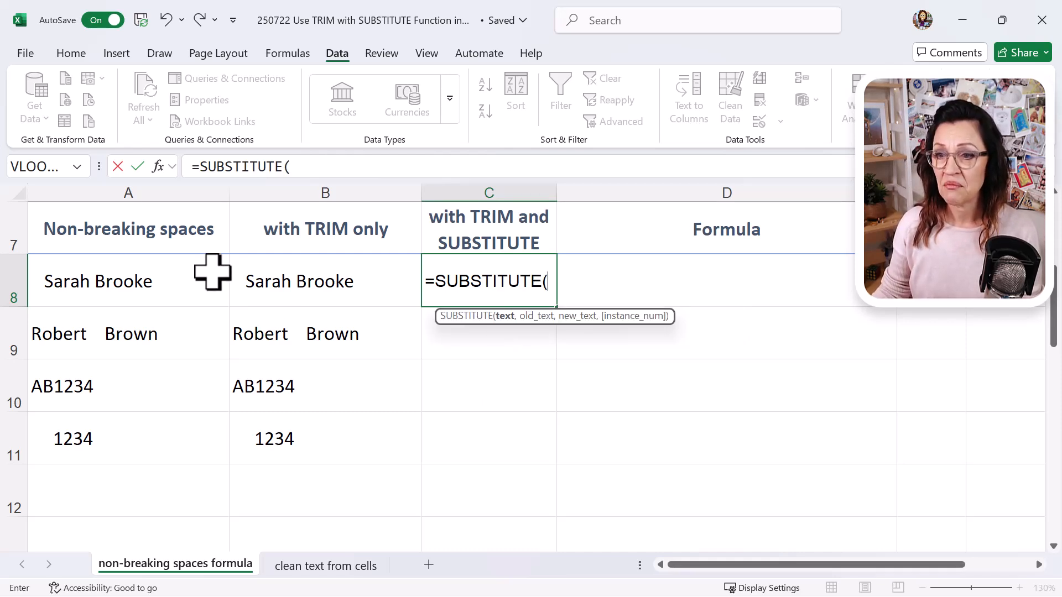
{"action": "left_click", "coordinate": [111, 281]}
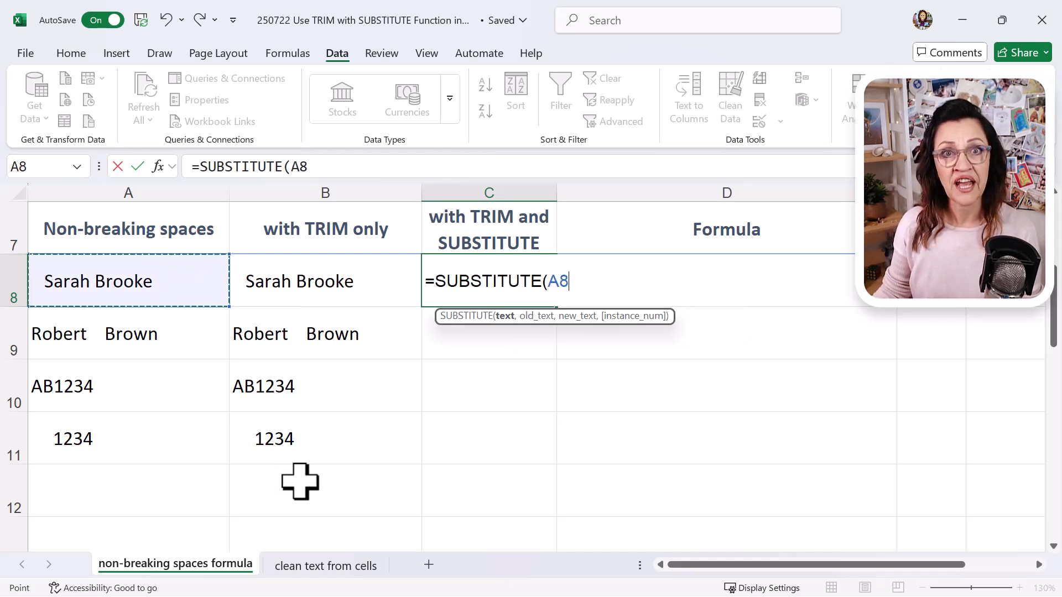
{"action": "type", "text": ","}
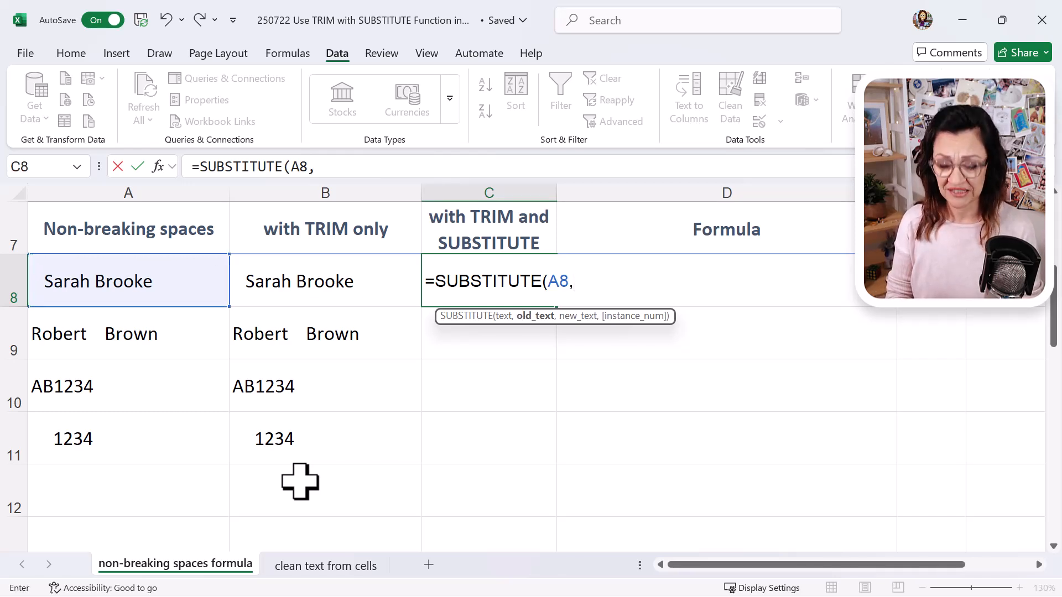
{"action": "type", "text": "CHAR"}
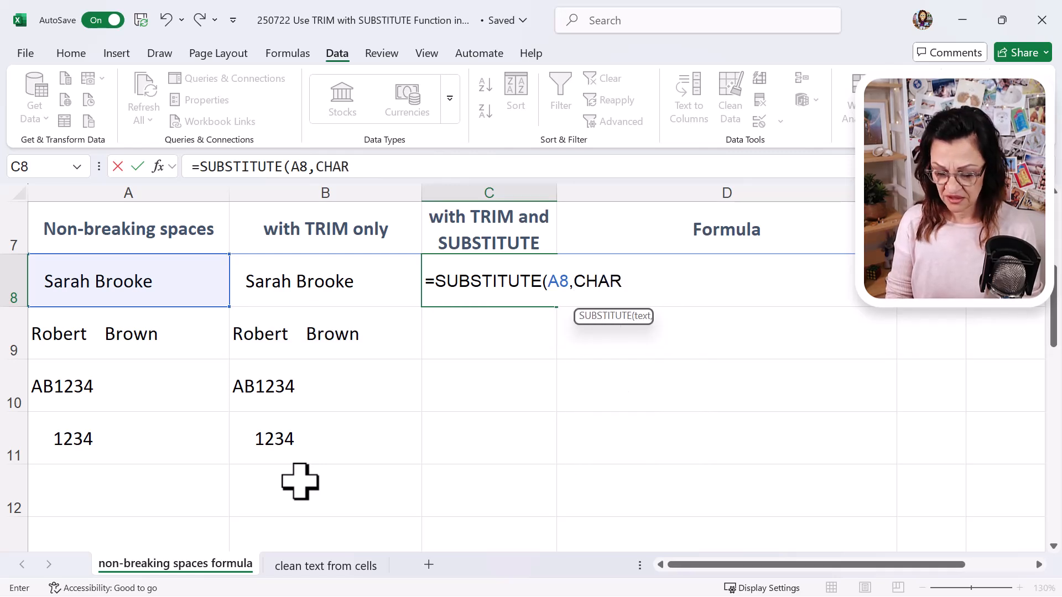
{"action": "type", "text": "(160)"}
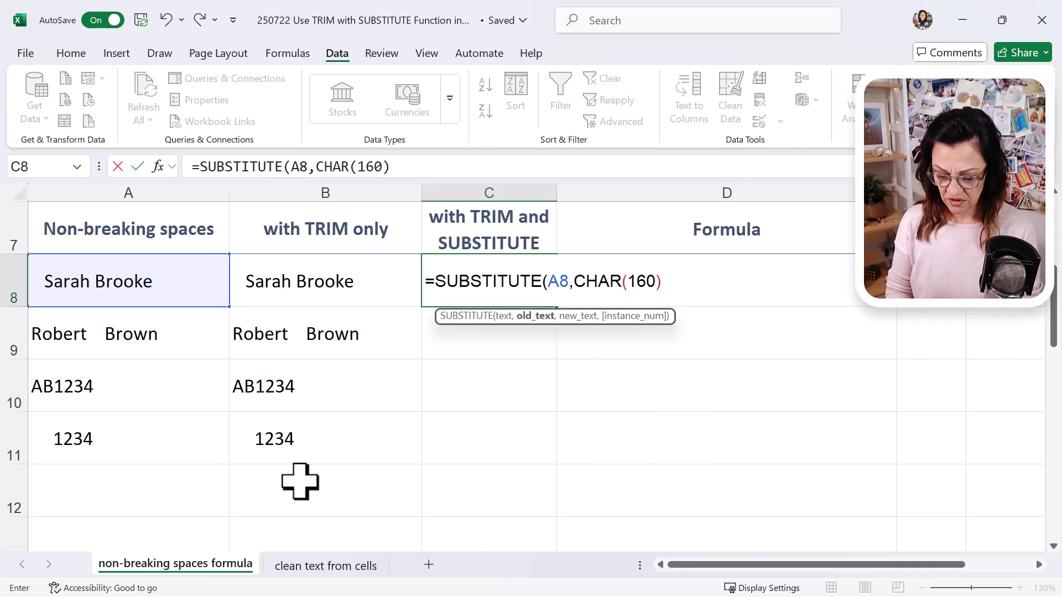
{"action": "type", "text": ","}
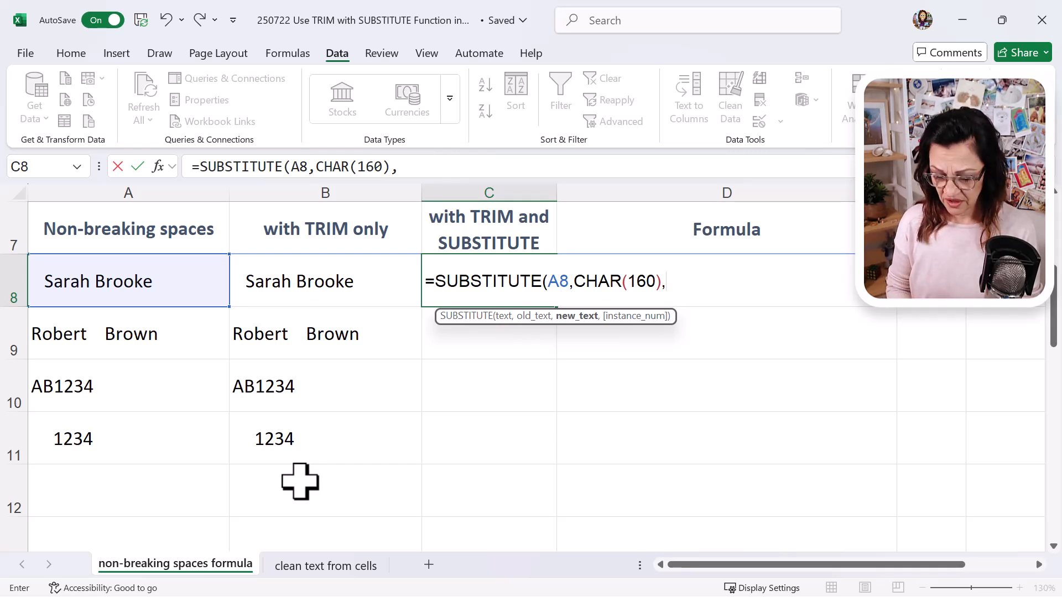
{"action": "type", "text": "CHAR("}
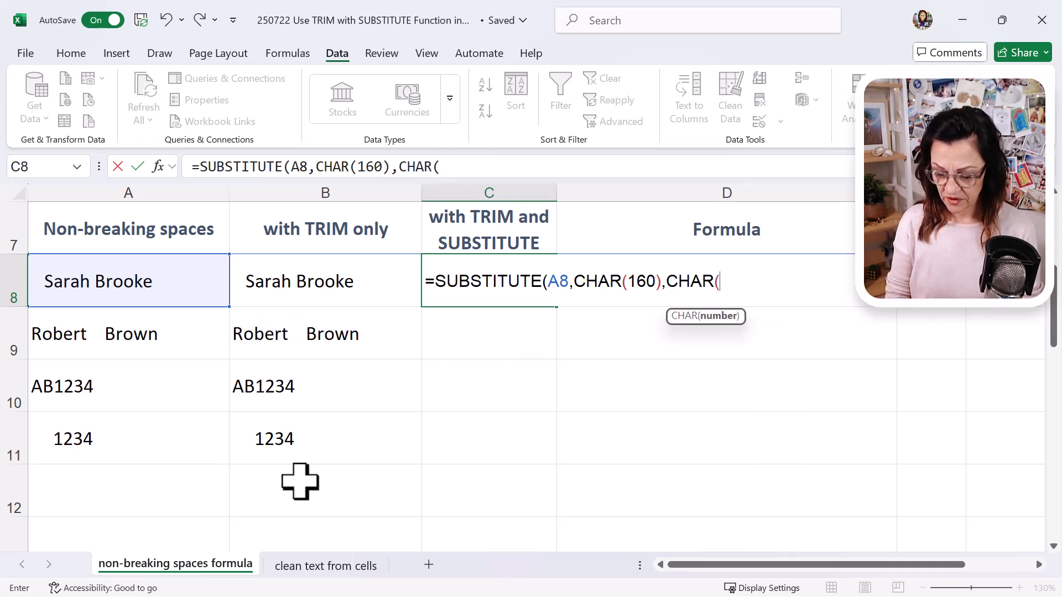
{"action": "type", "text": "32)"}
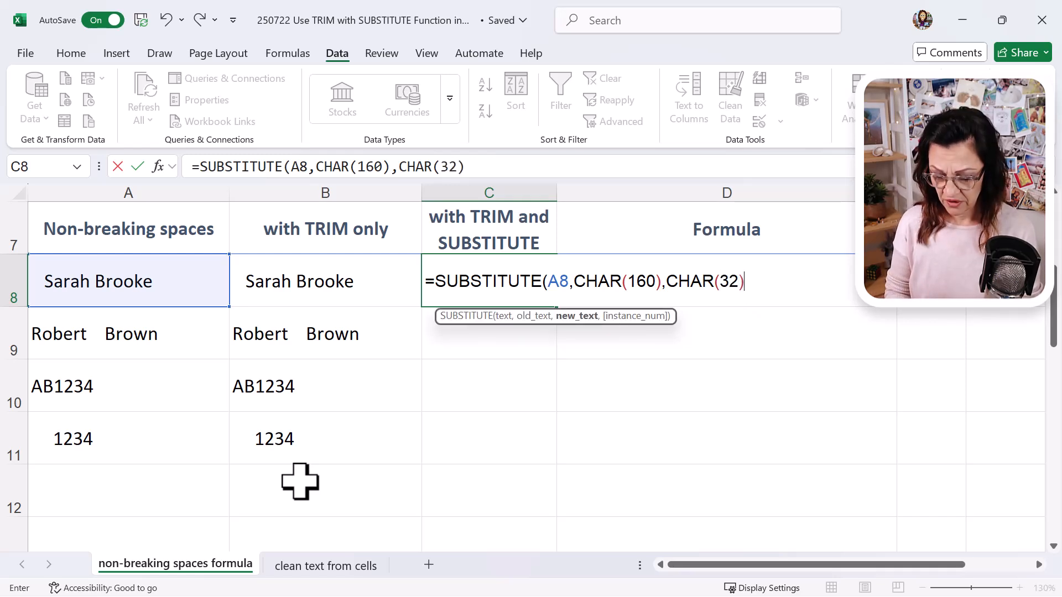
{"action": "type", "text": ")"}
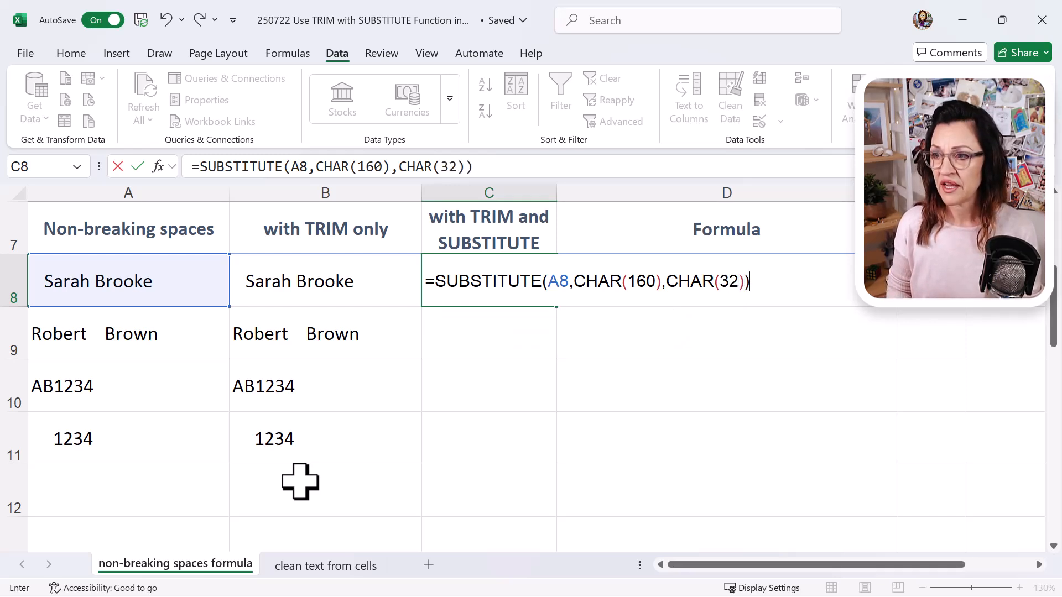
Step: Wrap the formula in TRIM, confirm it and fill C8 down to C11 with cleaned names and codes
{"action": "key", "text": "Enter"}
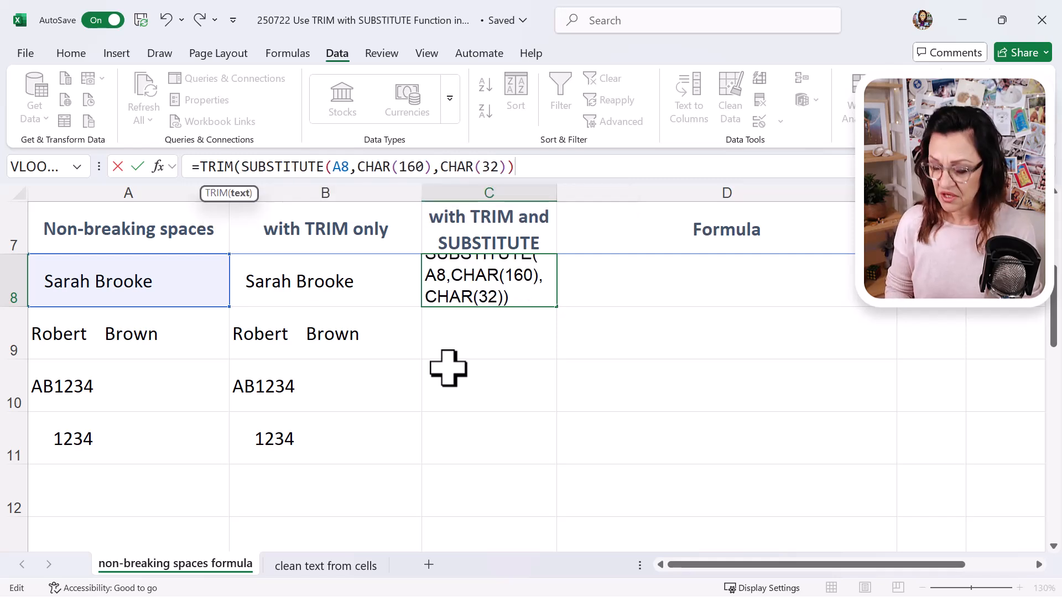
{"action": "key", "text": "Enter"}
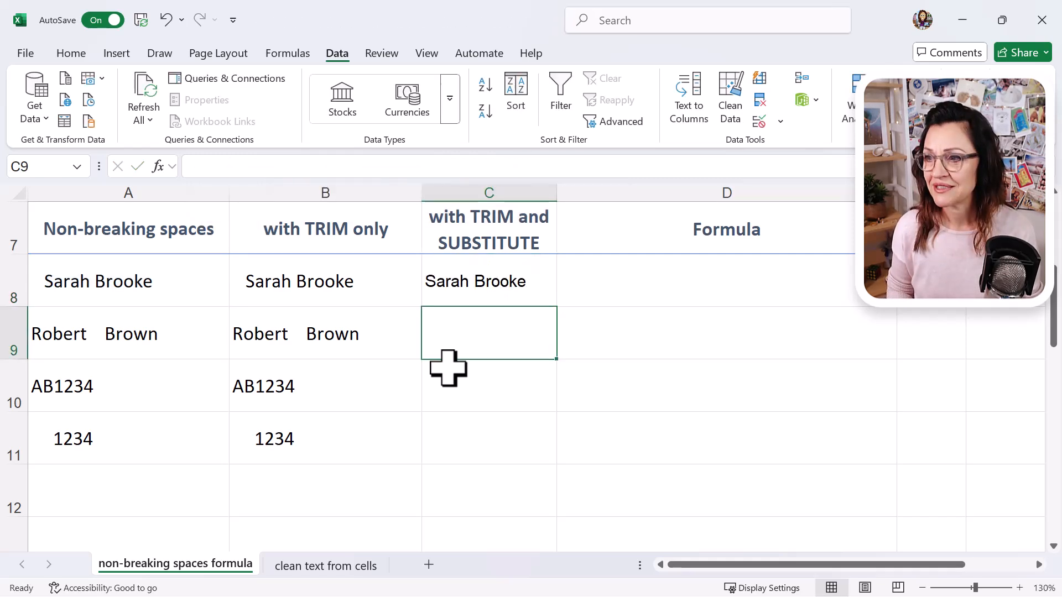
{"action": "left_click", "coordinate": [489, 281]}
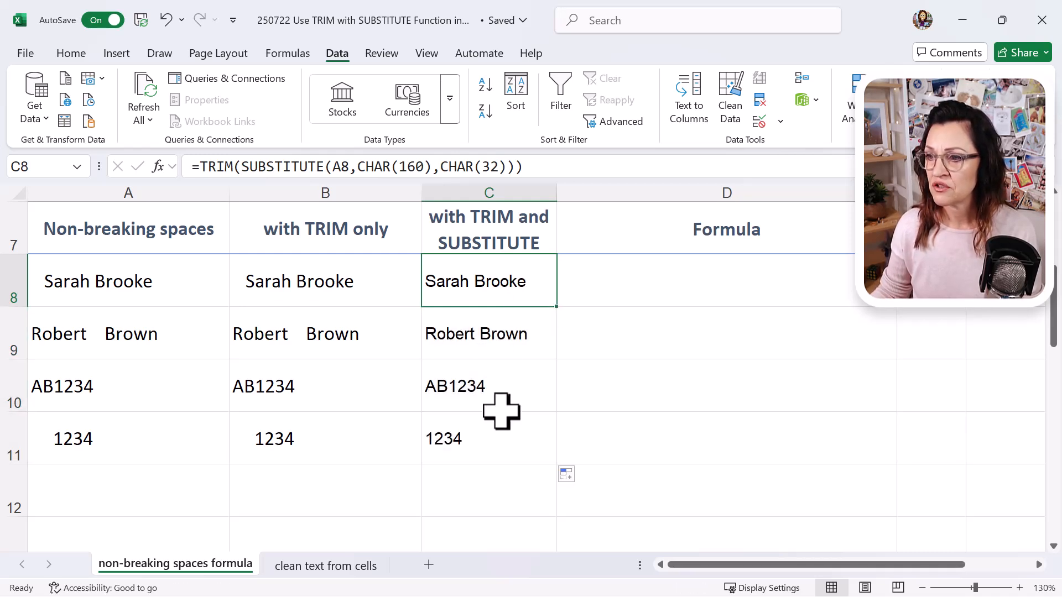
{"action": "left_click", "coordinate": [488, 438]}
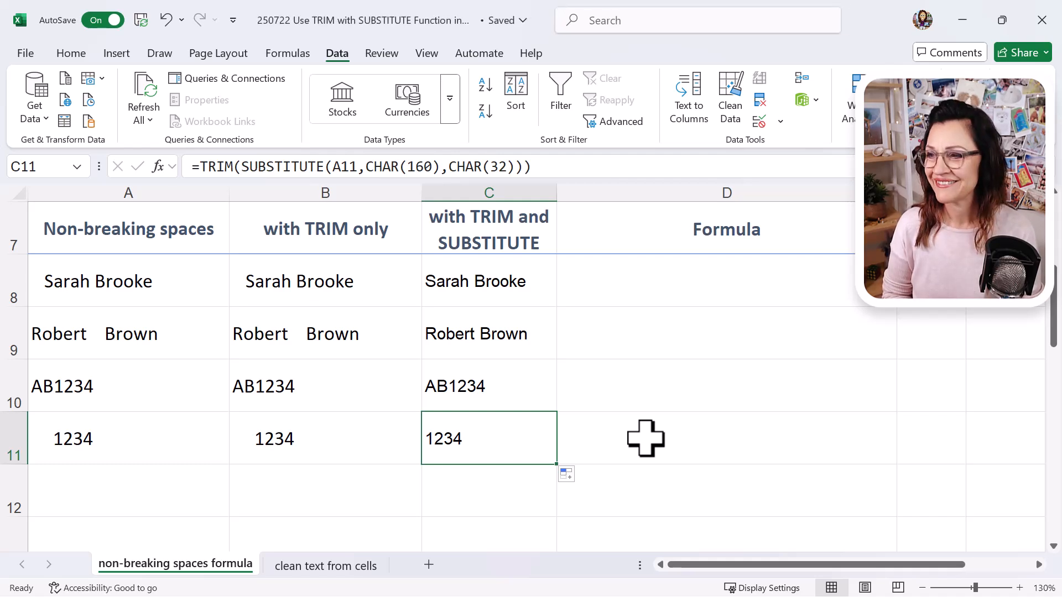
{"action": "mouse_move", "coordinate": [657, 349]}
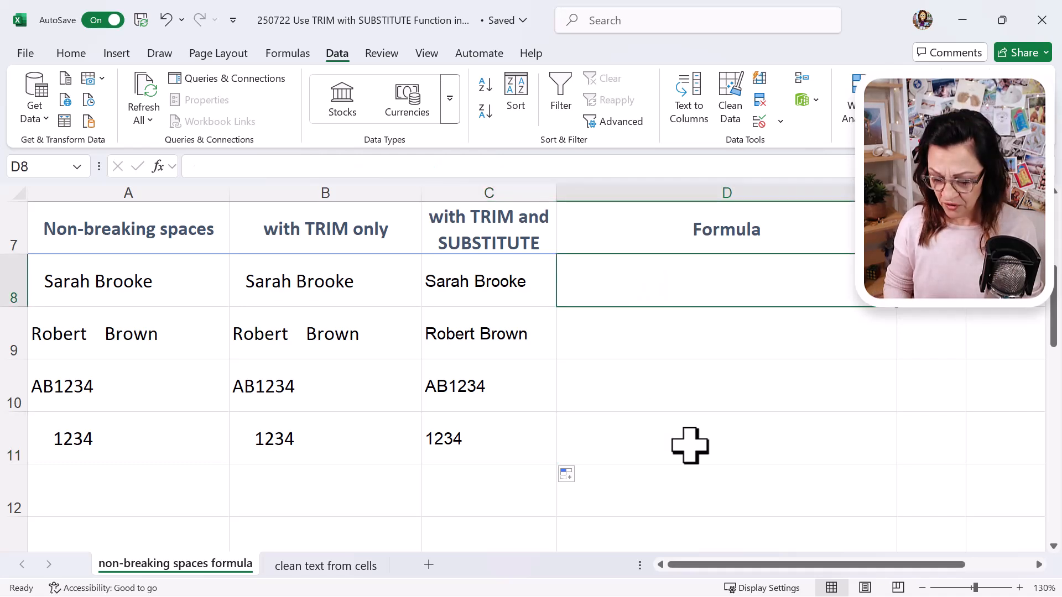
Step: Enter =FORMULATEXT(C8) in D8 to display the TRIM and SUBSTITUTE formula text
{"action": "type", "text": "="}
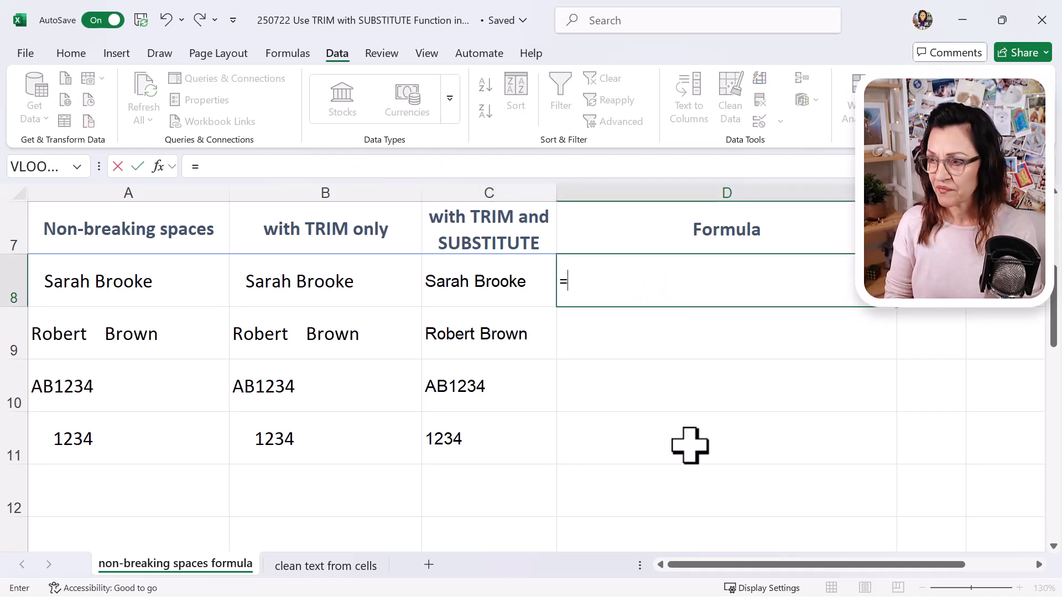
{"action": "type", "text": "FORM"}
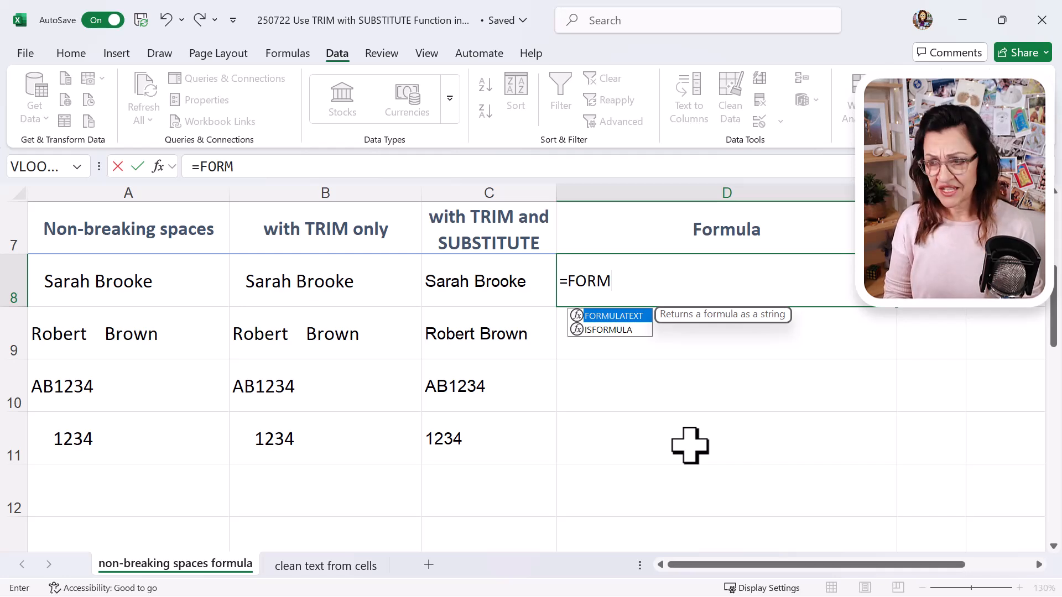
{"action": "left_click", "coordinate": [489, 281]}
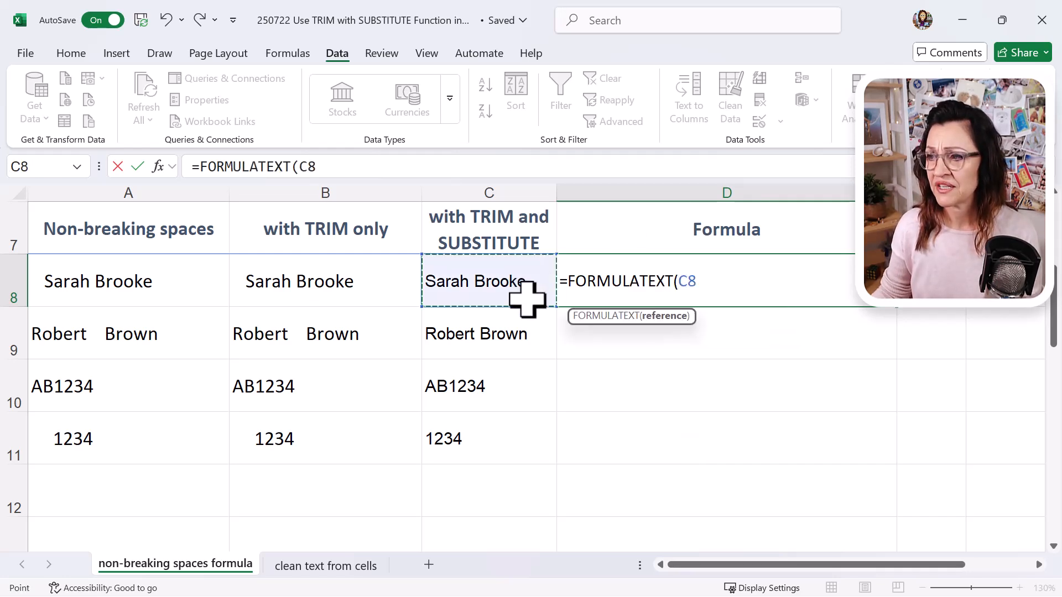
{"action": "key", "text": "Enter"}
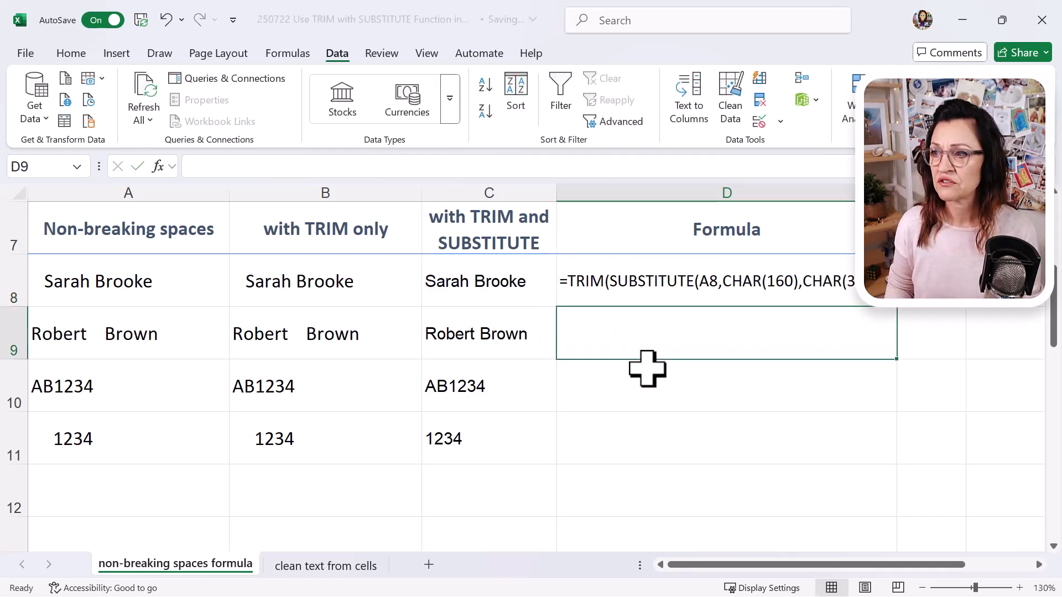
{"action": "left_click", "coordinate": [726, 281]}
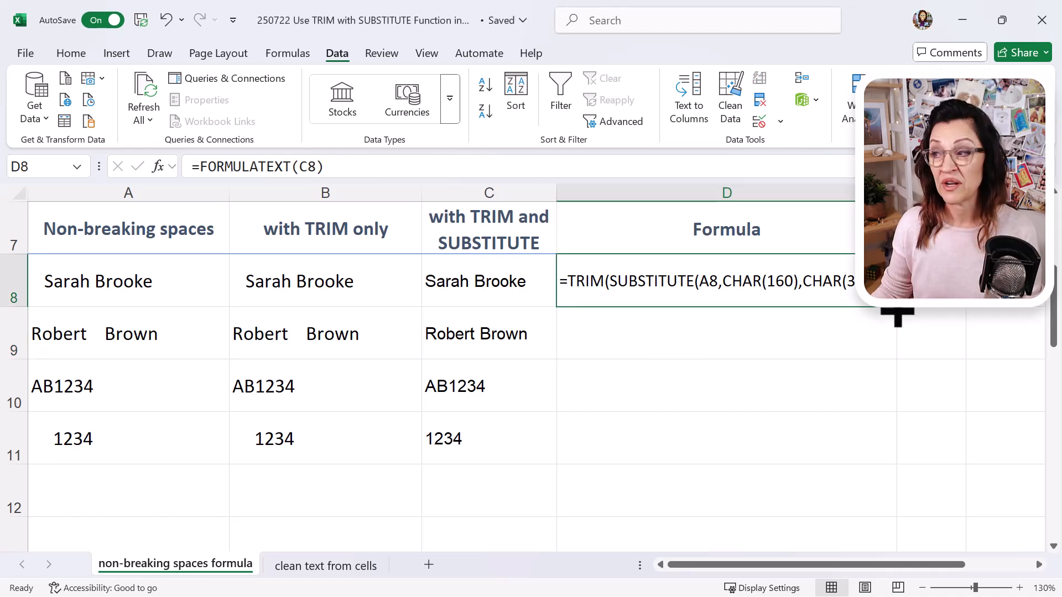